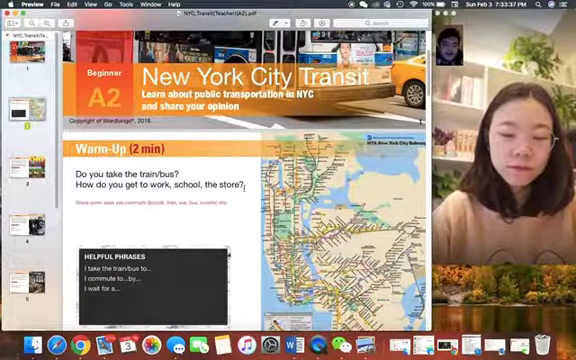
scroll(down, 3)
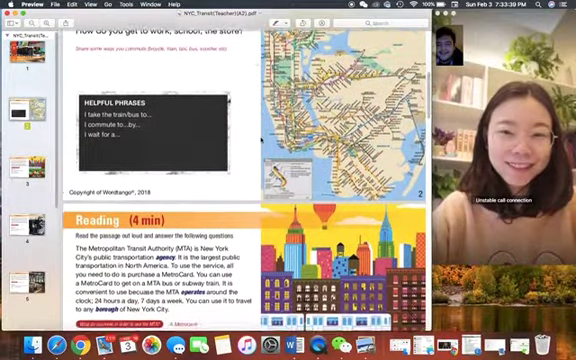
scroll(down, 3)
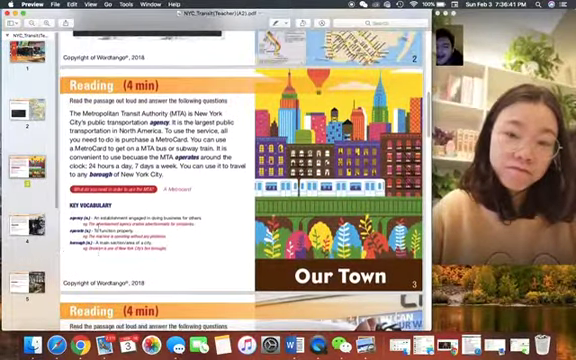
scroll(down, 3)
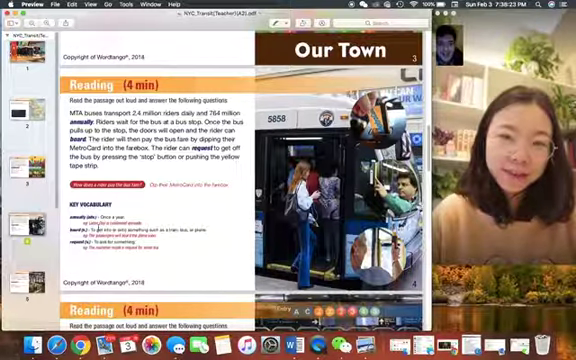
scroll(down, 3)
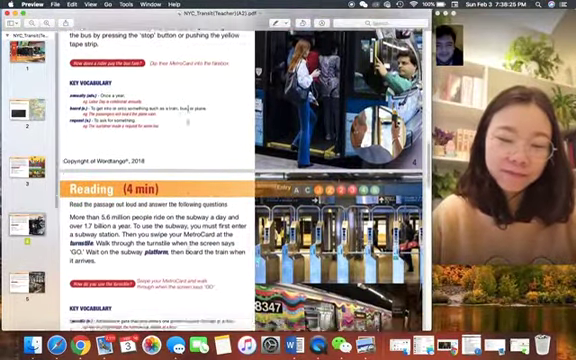
scroll(down, 3)
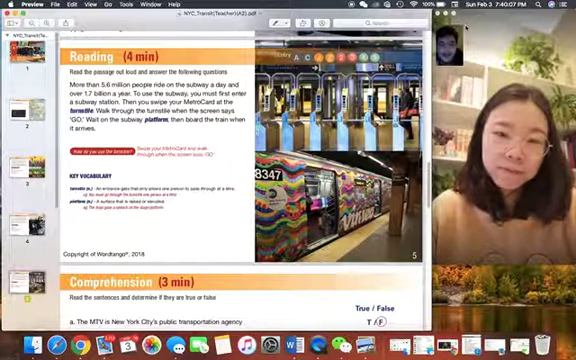
scroll(down, 3)
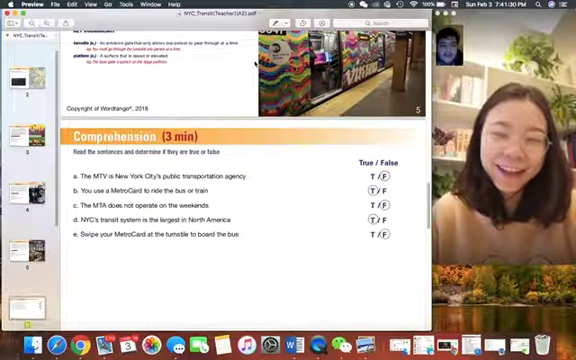
scroll(down, 3)
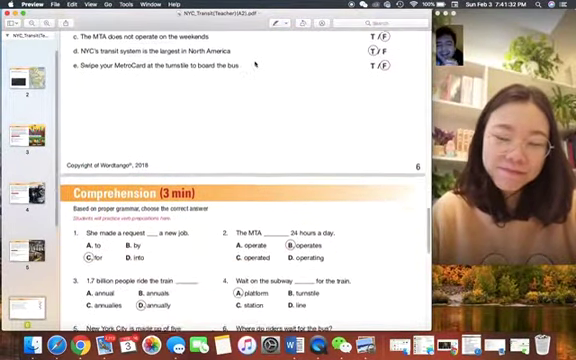
scroll(down, 3)
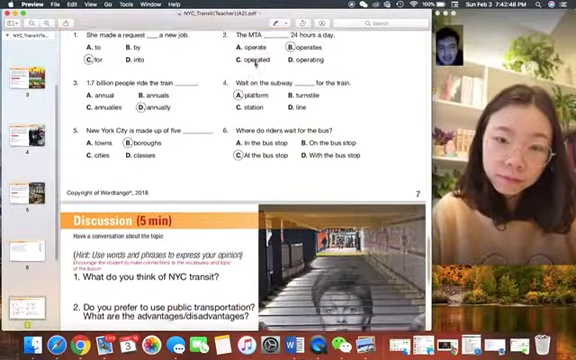
scroll(down, 3)
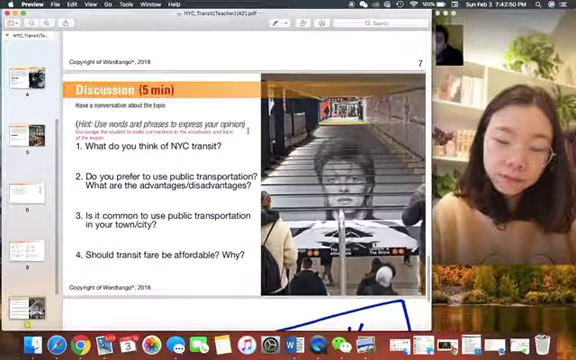